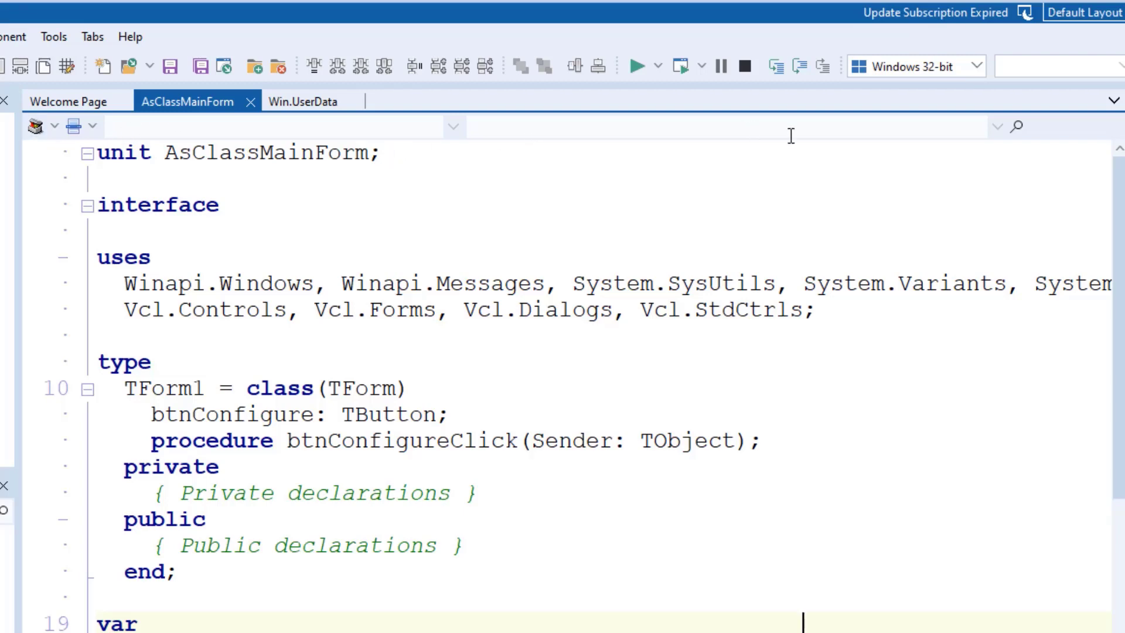
{"action": "mouse_move", "coordinate": [61, 126]}
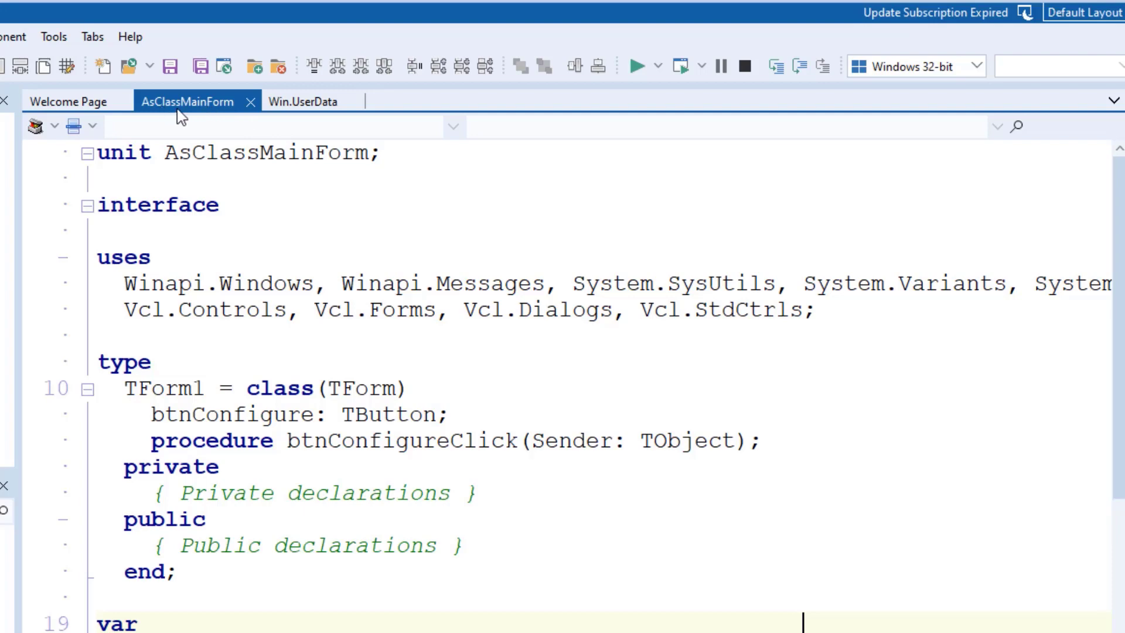
{"action": "mouse_move", "coordinate": [209, 108]}
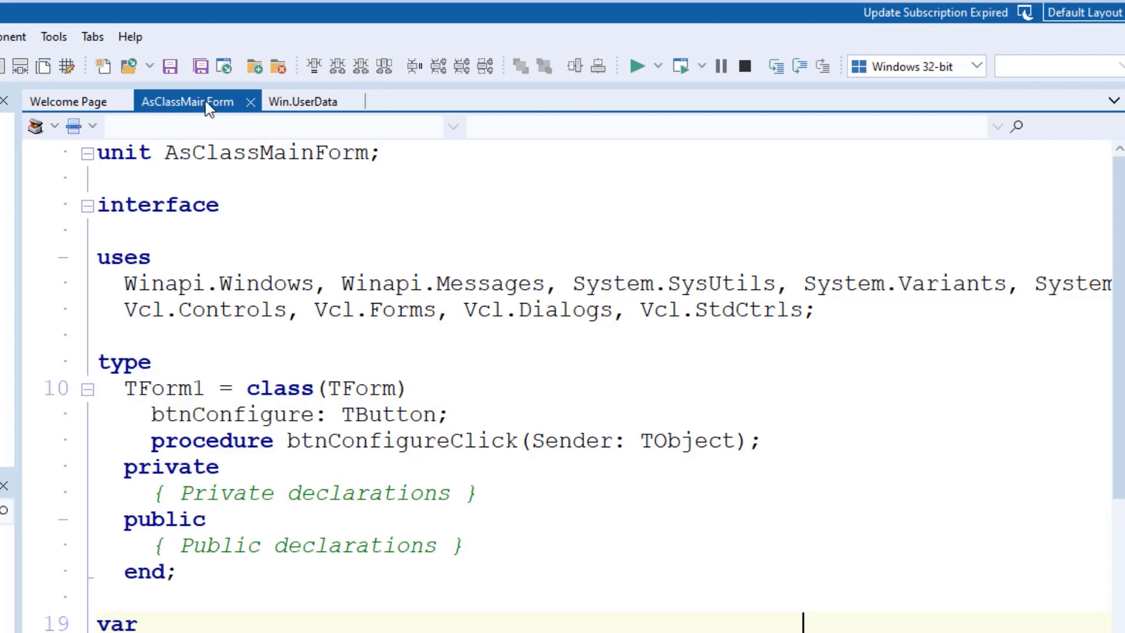
{"action": "mouse_move", "coordinate": [187, 100]}
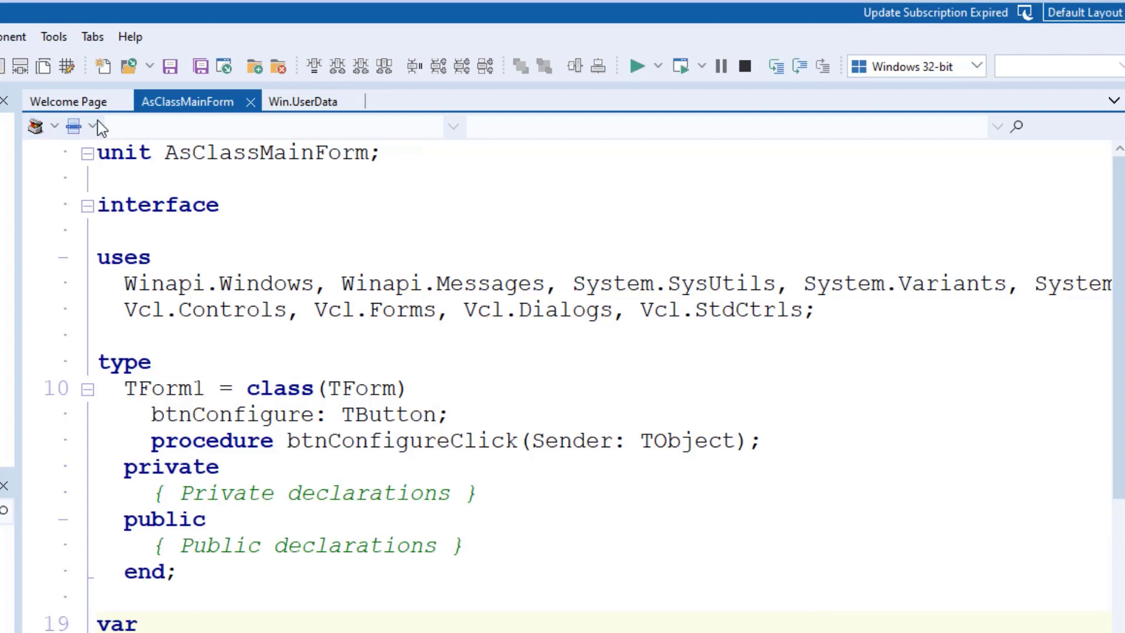
{"action": "mouse_move", "coordinate": [36, 126]}
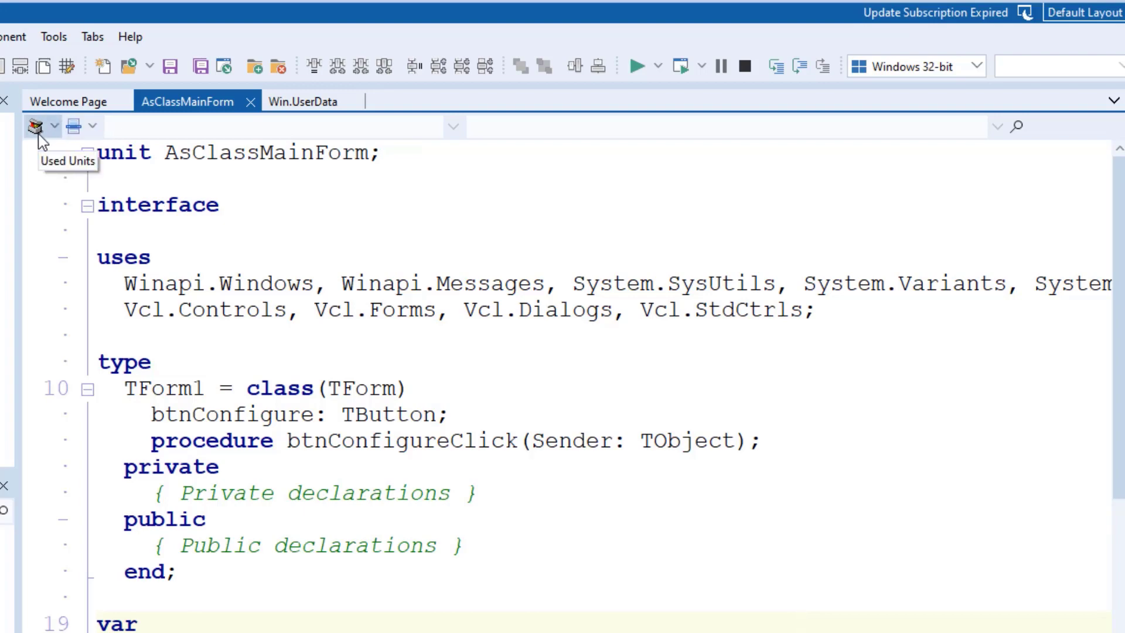
{"action": "mouse_move", "coordinate": [53, 136]}
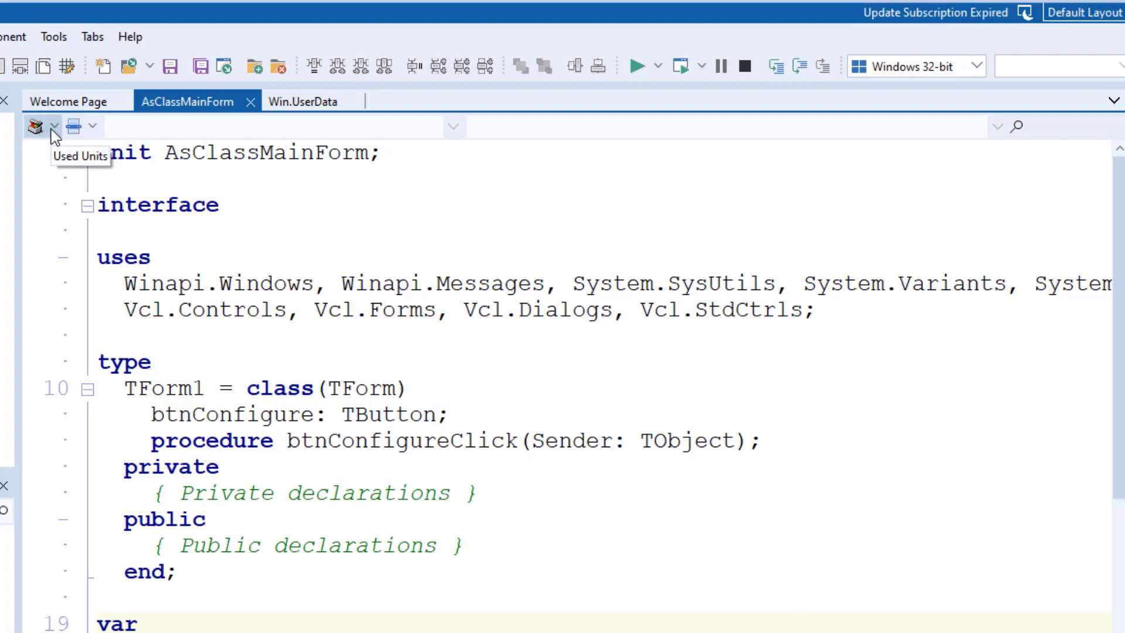
Show the Used Units list of AsClassMainForm and choose System.Classes from it
{"action": "left_click", "coordinate": [34, 127]}
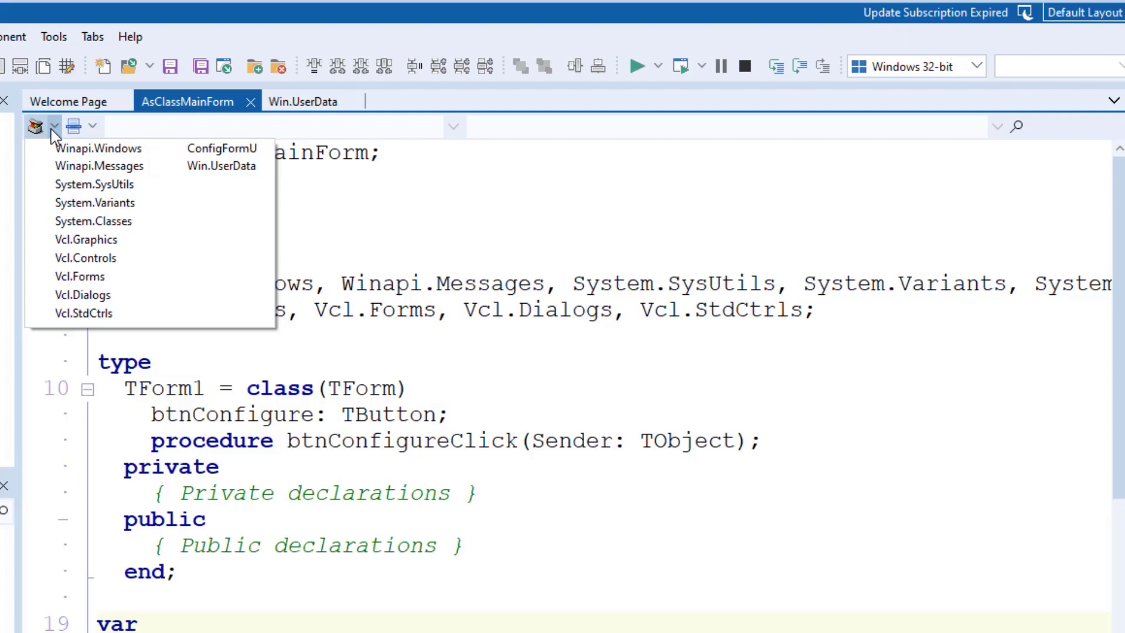
{"action": "mouse_move", "coordinate": [118, 230]}
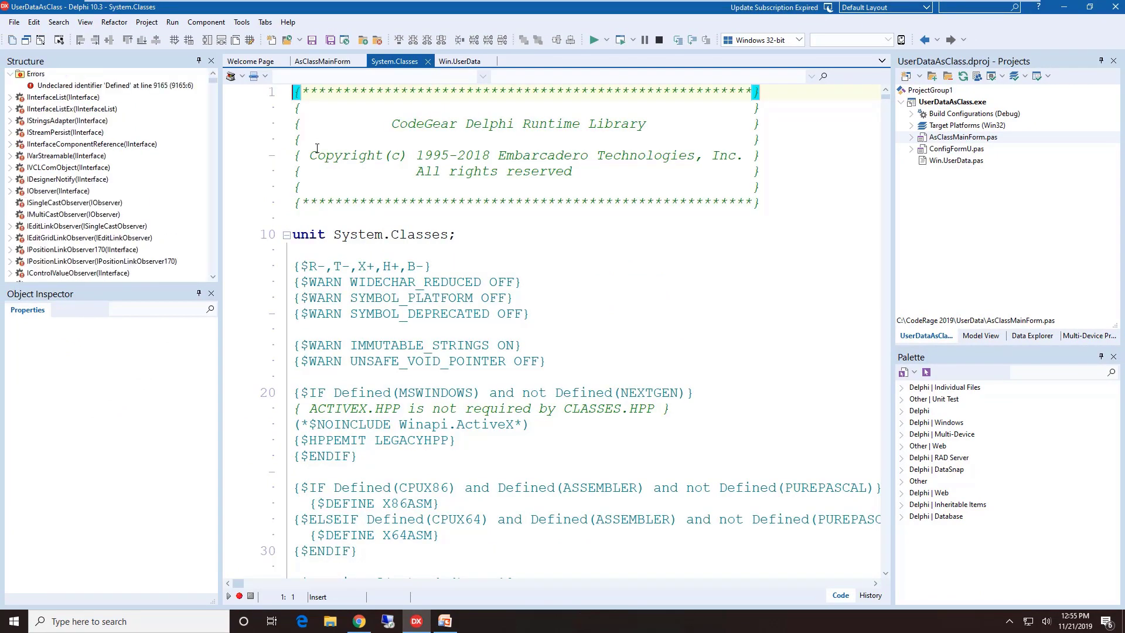
{"action": "mouse_move", "coordinate": [327, 73]}
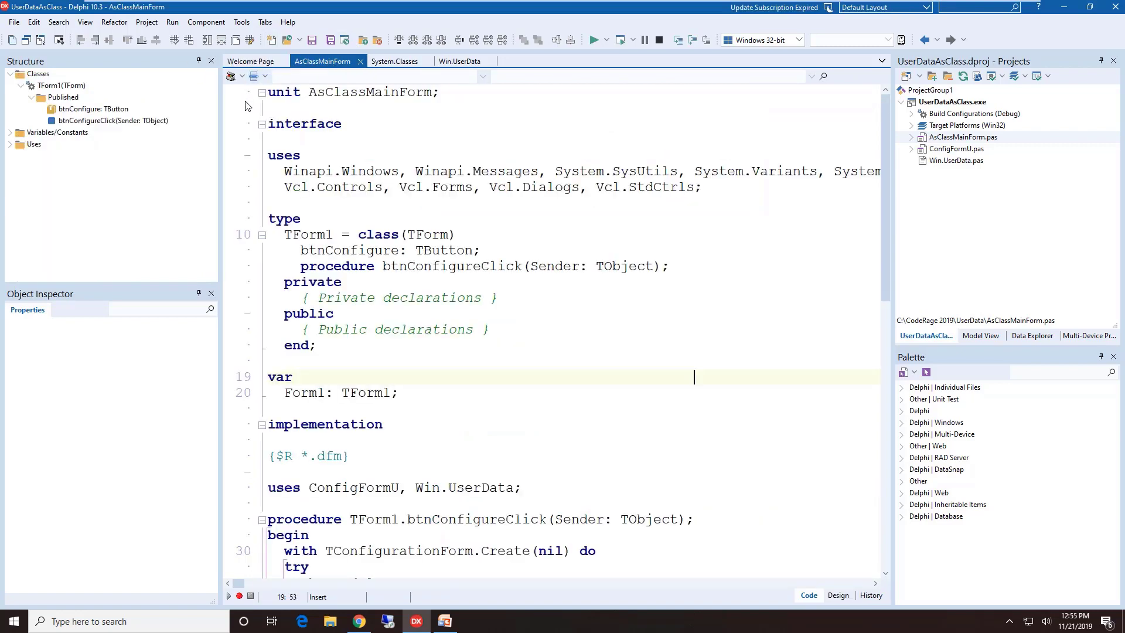
{"action": "mouse_move", "coordinate": [253, 77]}
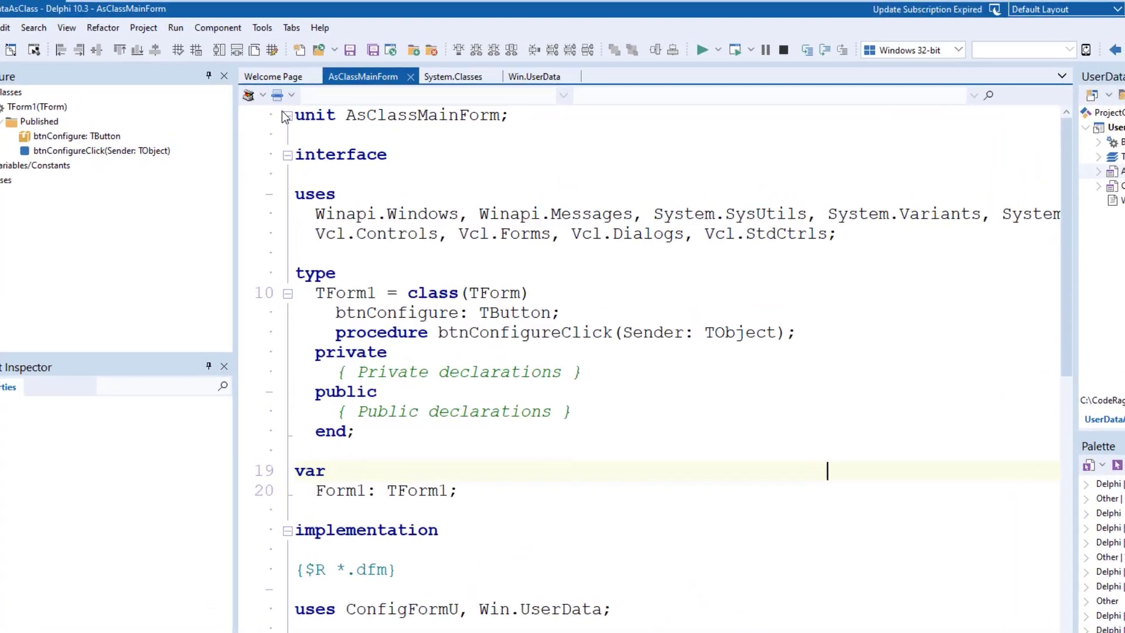
Use the sections dropdown to jump to the Implementation Uses Clause of AsClassMainForm
{"action": "left_click", "coordinate": [292, 94]}
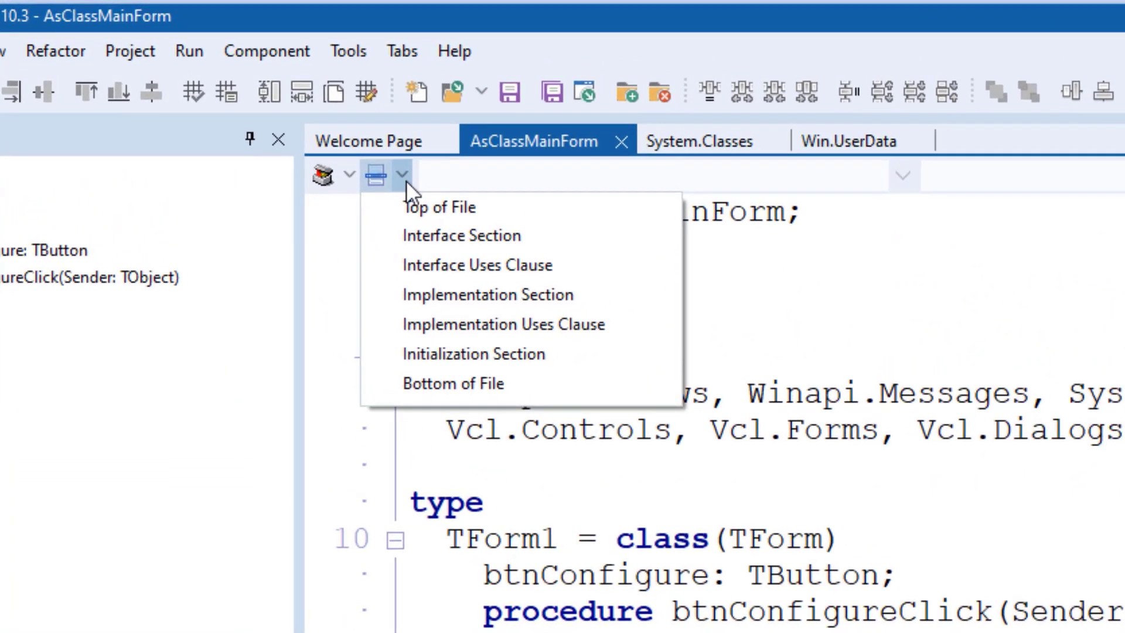
{"action": "mouse_move", "coordinate": [477, 265]}
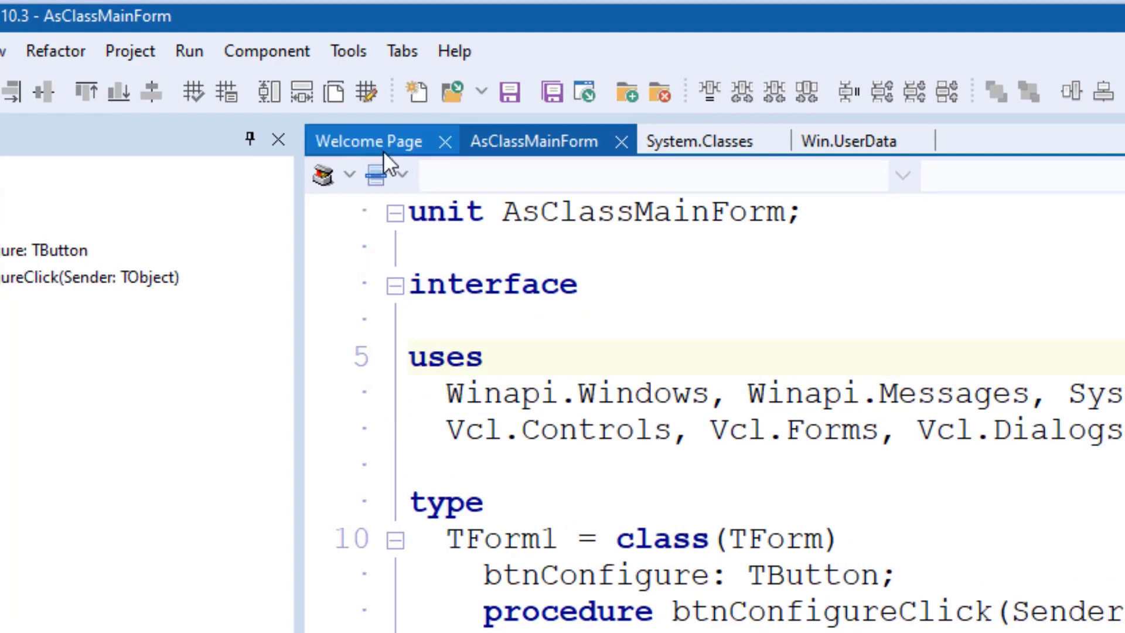
{"action": "left_click", "coordinate": [388, 175]}
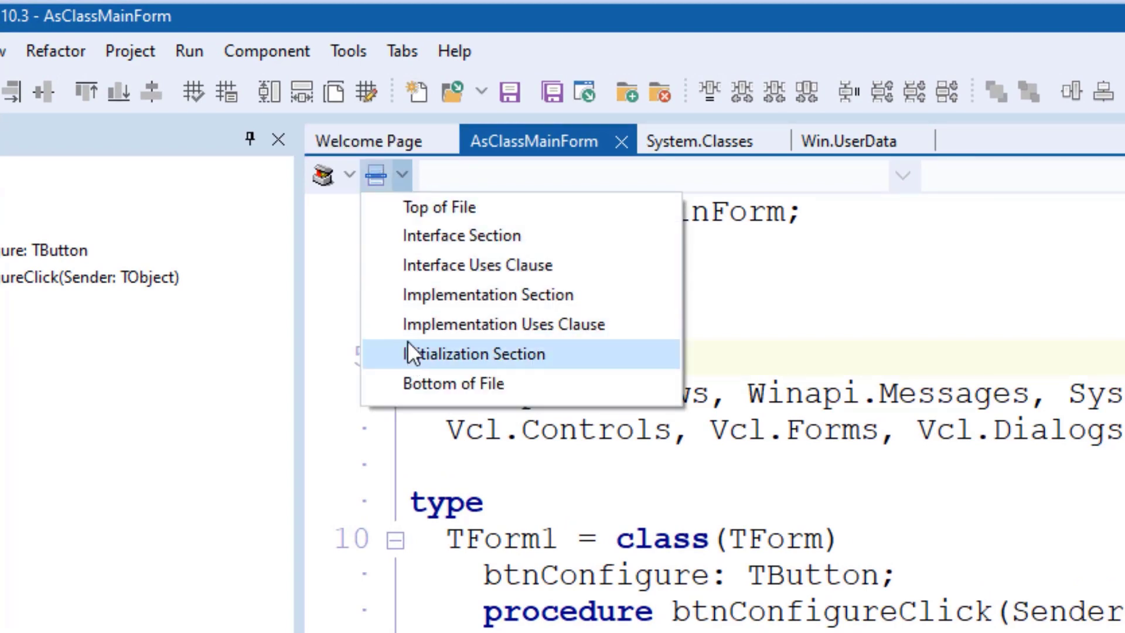
{"action": "mouse_move", "coordinate": [503, 323]}
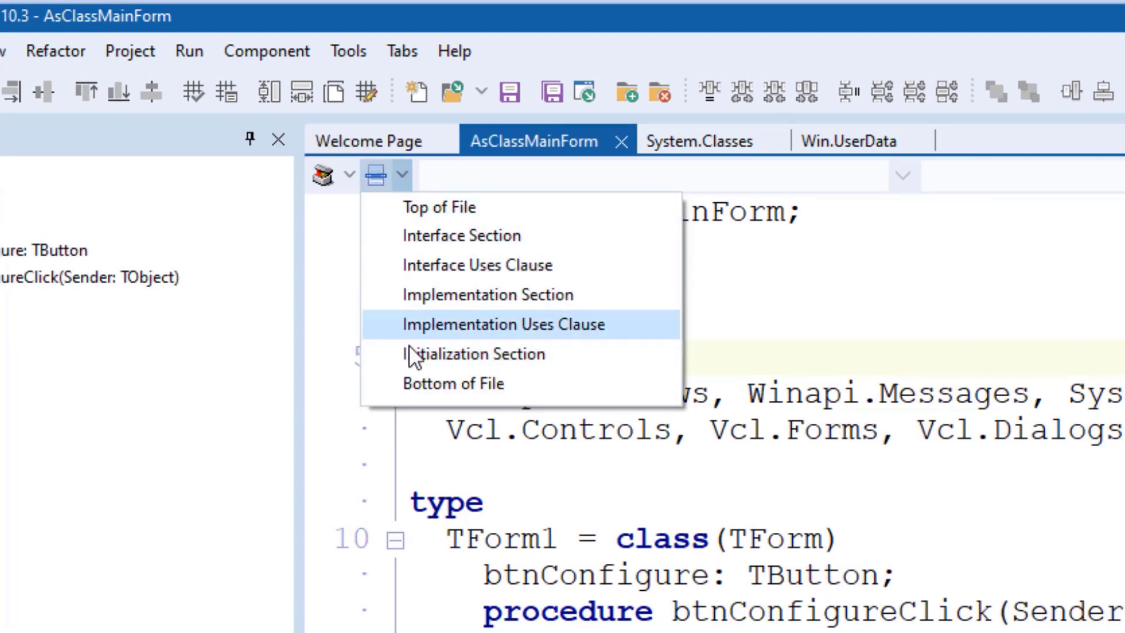
{"action": "mouse_move", "coordinate": [473, 354]}
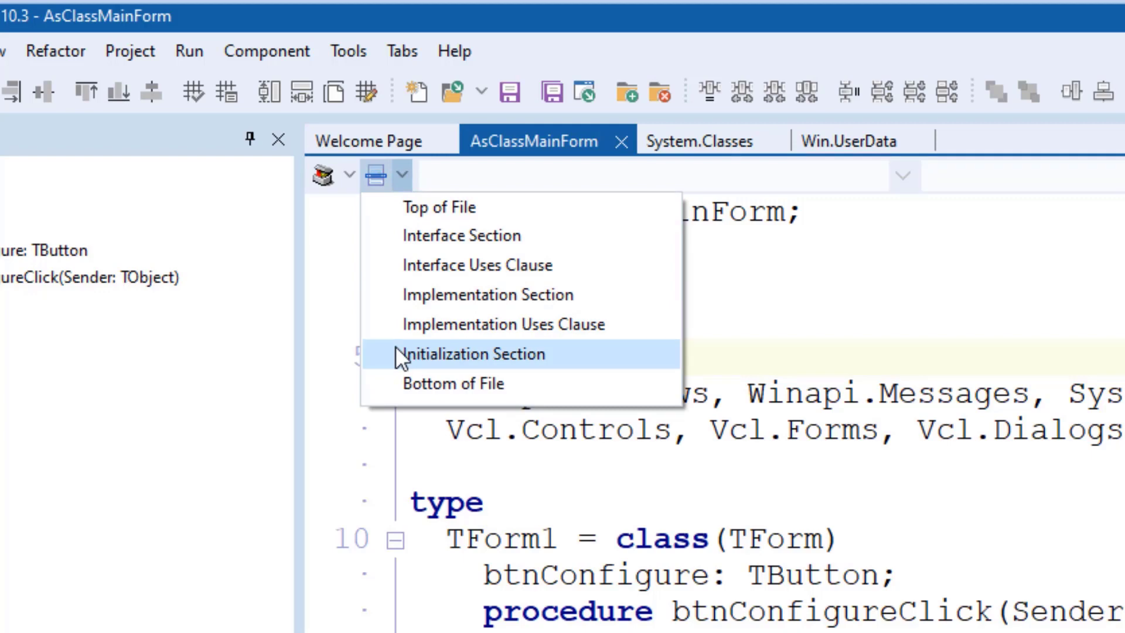
{"action": "left_click", "coordinate": [465, 353]}
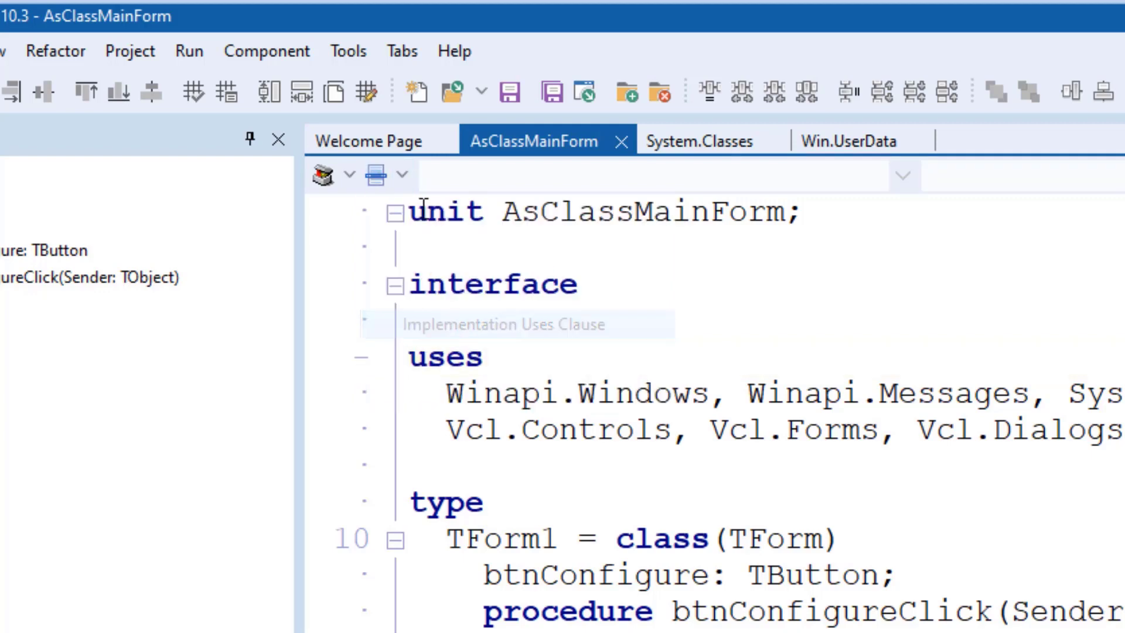
{"action": "left_click", "coordinate": [381, 174]}
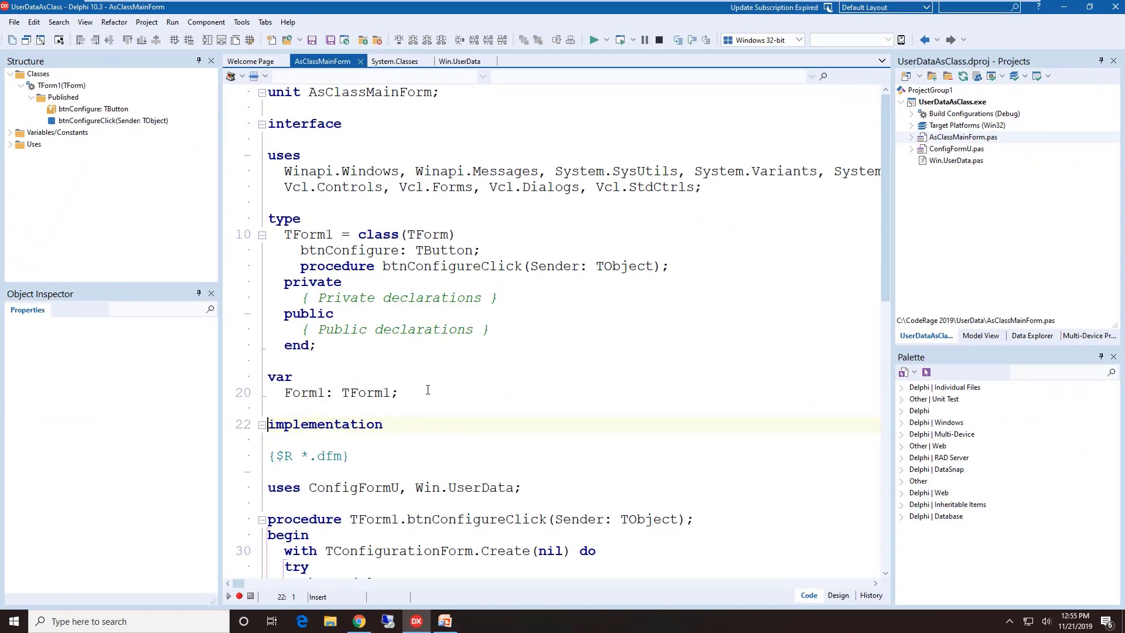
{"action": "mouse_move", "coordinate": [349, 436]}
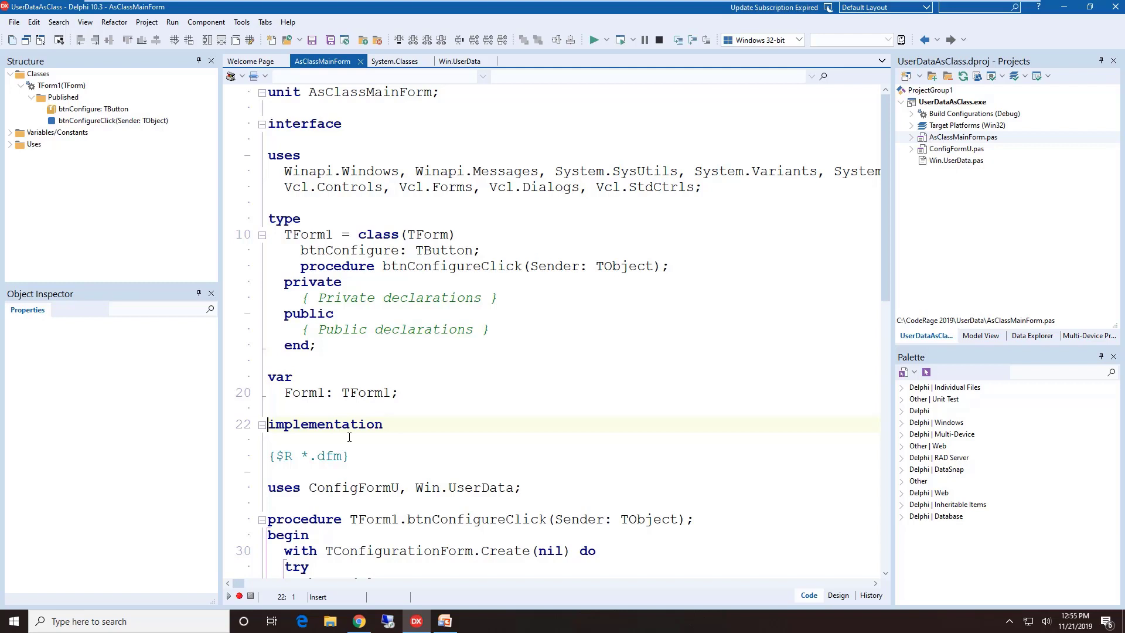
{"action": "mouse_move", "coordinate": [443, 71]}
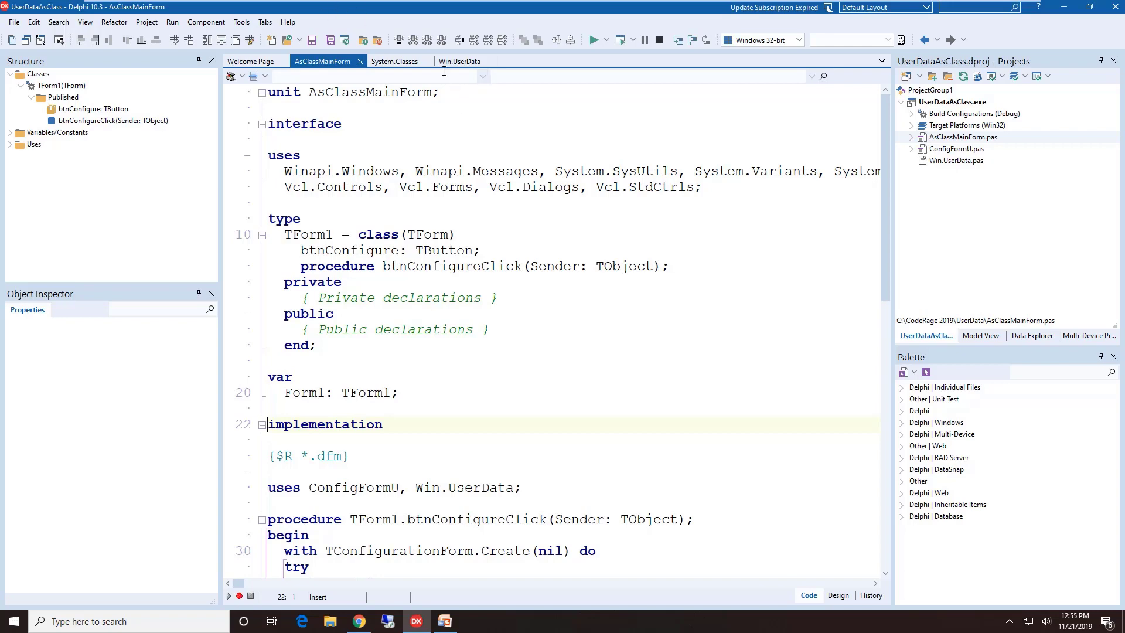
View the System.Classes section list, then switch back to the AsClassMainForm unit
{"action": "left_click", "coordinate": [394, 61]}
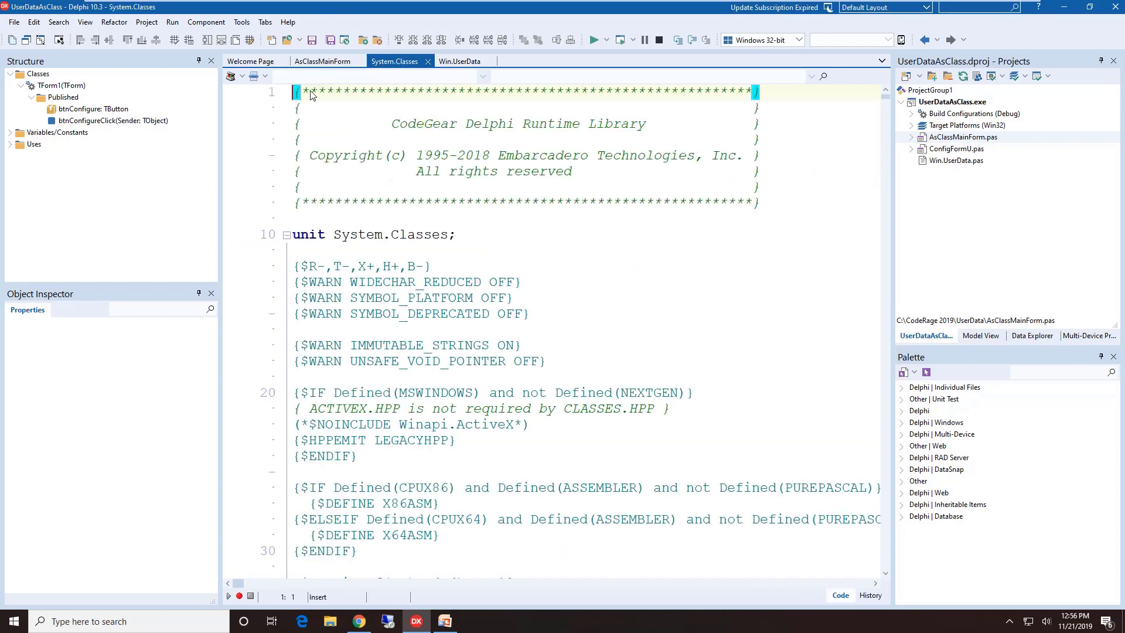
{"action": "left_click", "coordinate": [253, 76]}
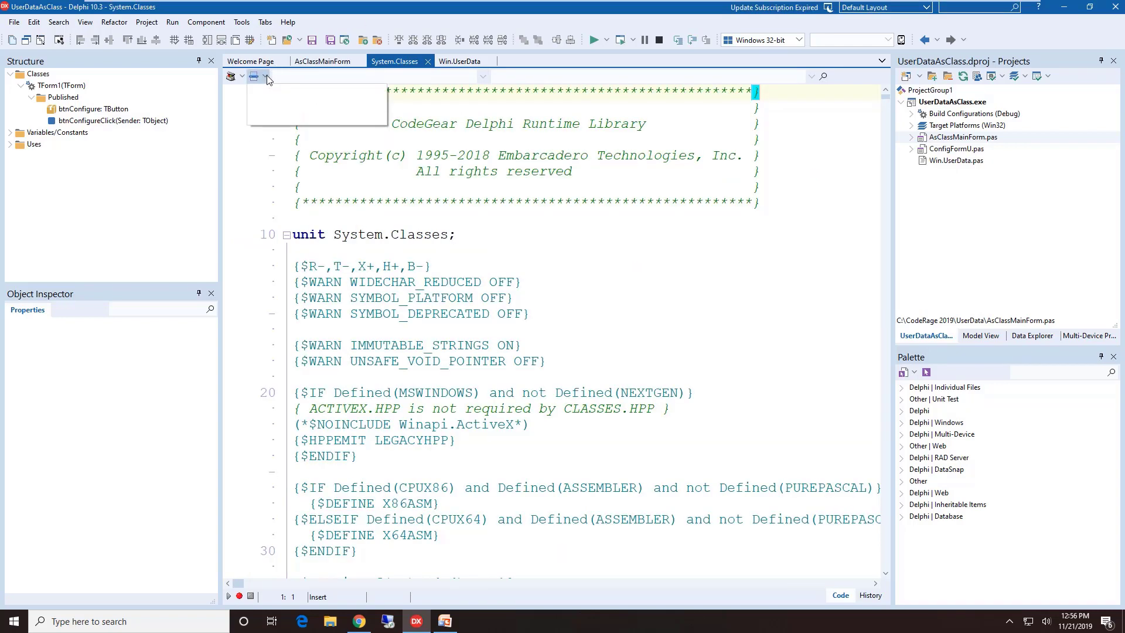
{"action": "left_click", "coordinate": [267, 78]}
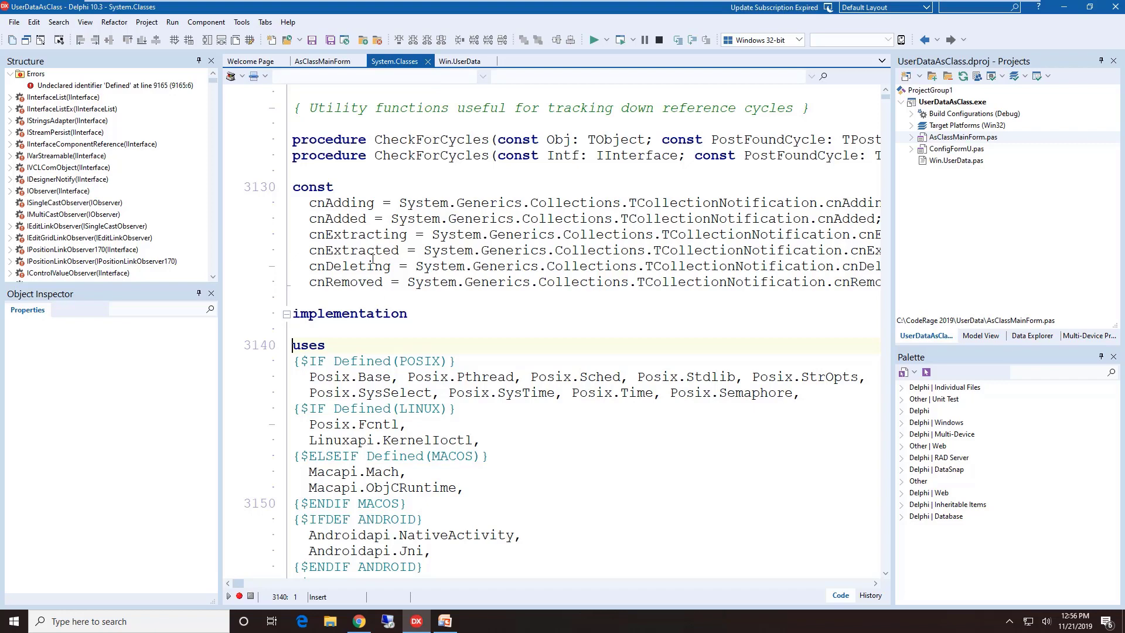
{"action": "left_click", "coordinate": [321, 61]}
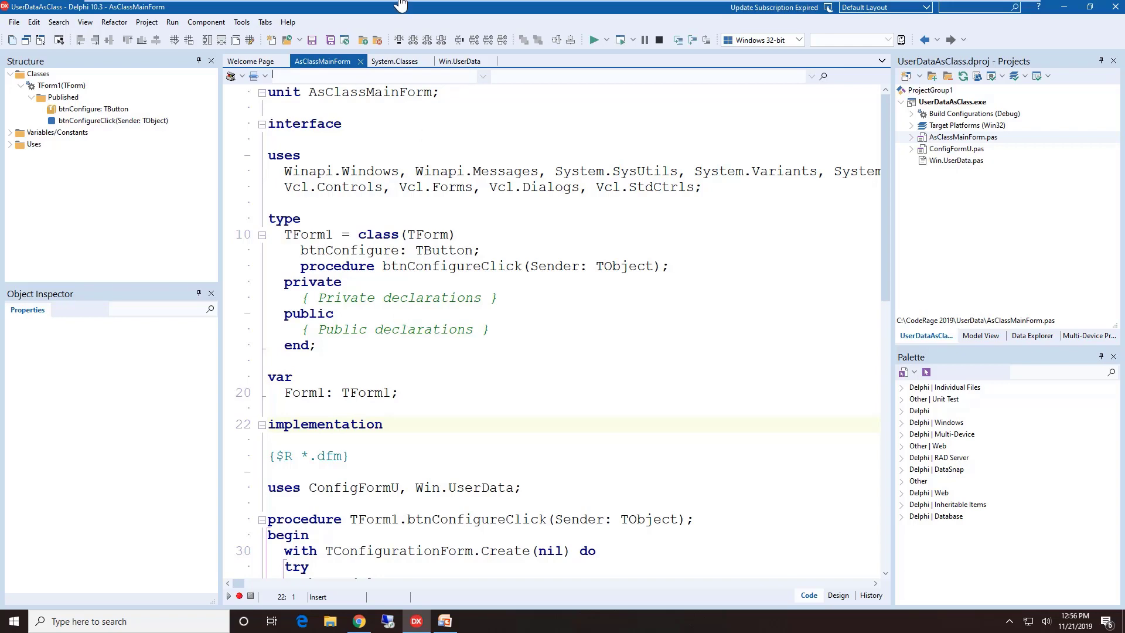
In Win.UserData, jump via the types dropdown to TUserData.TKeyReader, then to TKeyType
{"action": "left_click", "coordinate": [458, 61]}
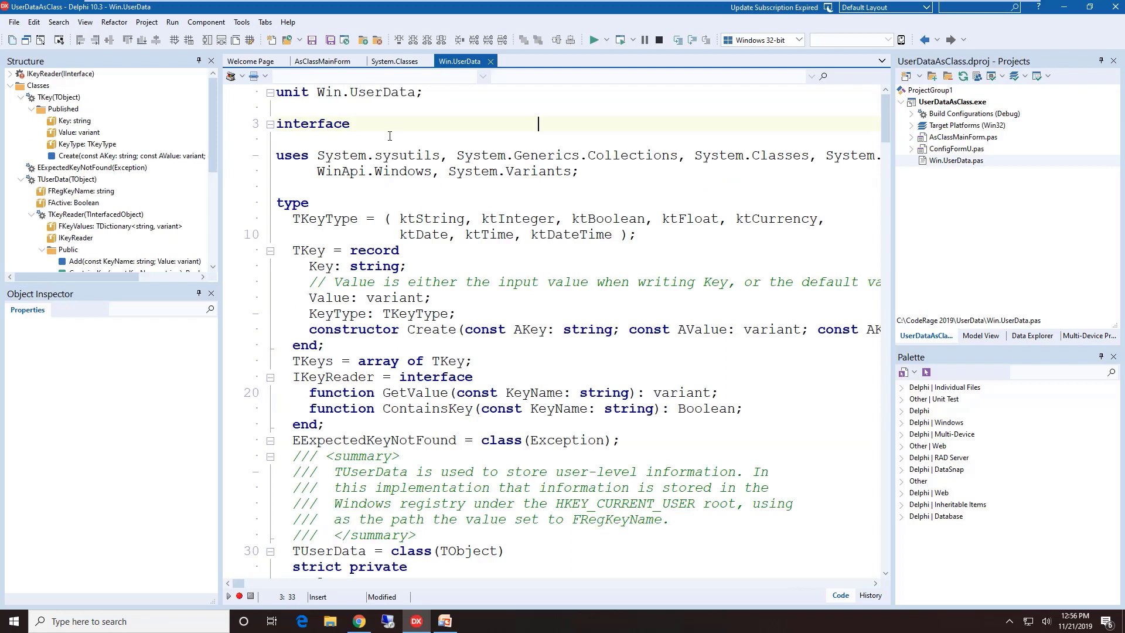
{"action": "mouse_move", "coordinate": [415, 522]}
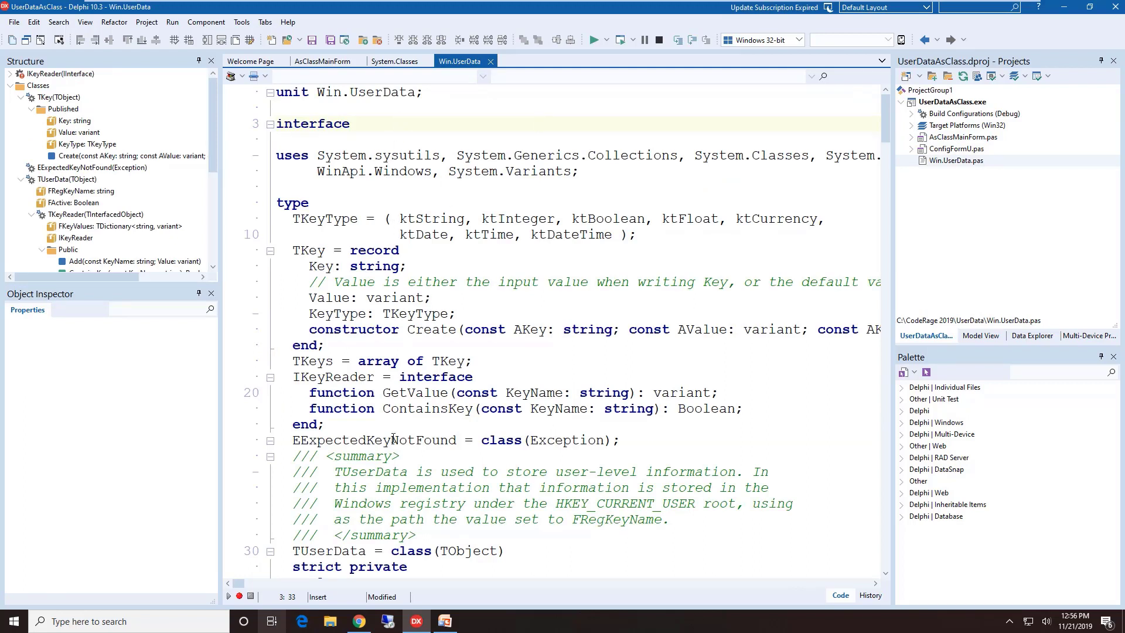
{"action": "left_click", "coordinate": [384, 392]}
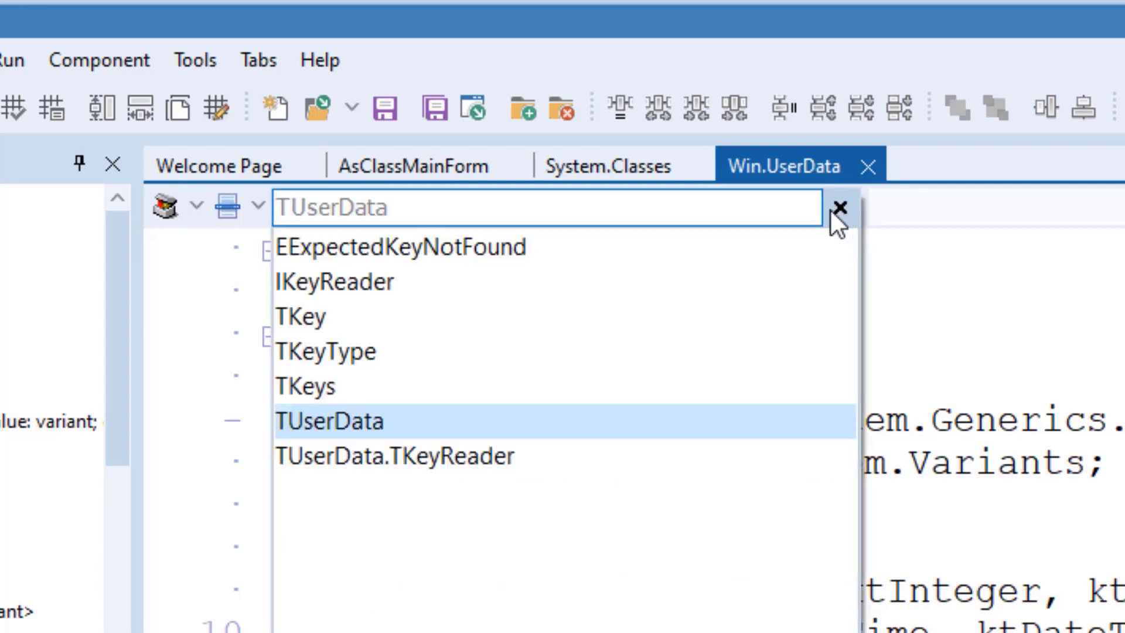
{"action": "mouse_move", "coordinate": [468, 369]}
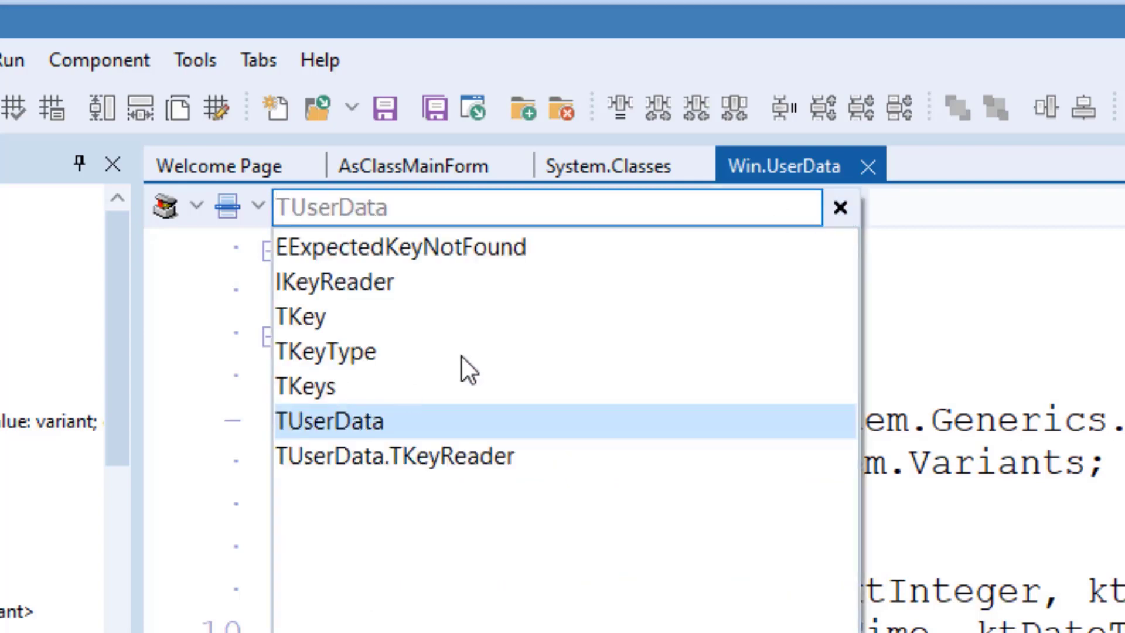
{"action": "mouse_move", "coordinate": [468, 470]}
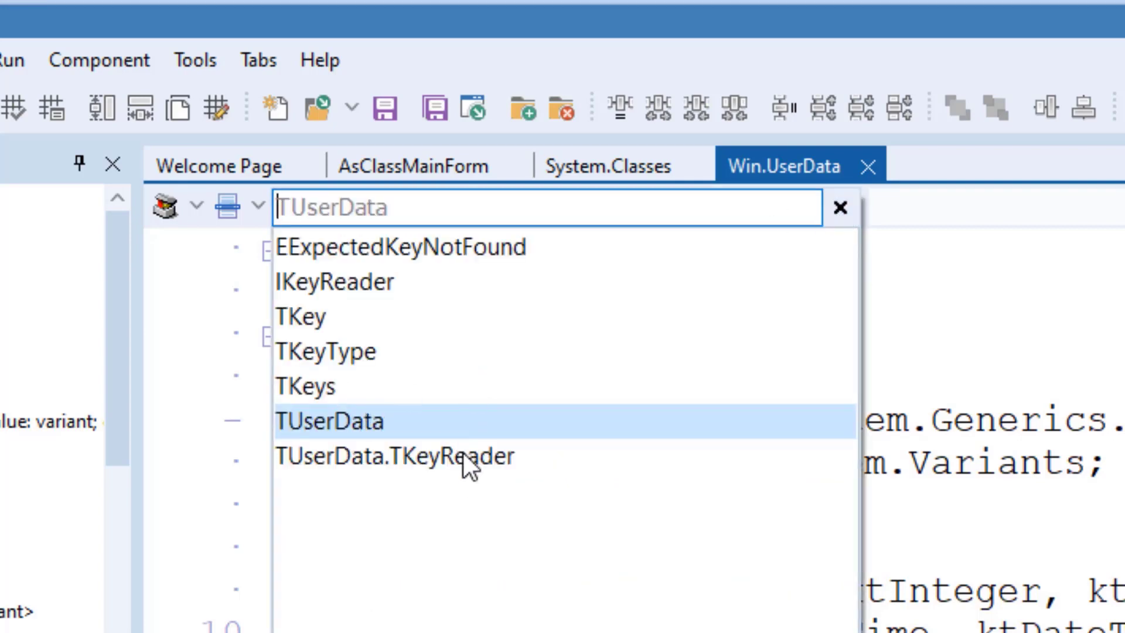
{"action": "left_click", "coordinate": [328, 420]}
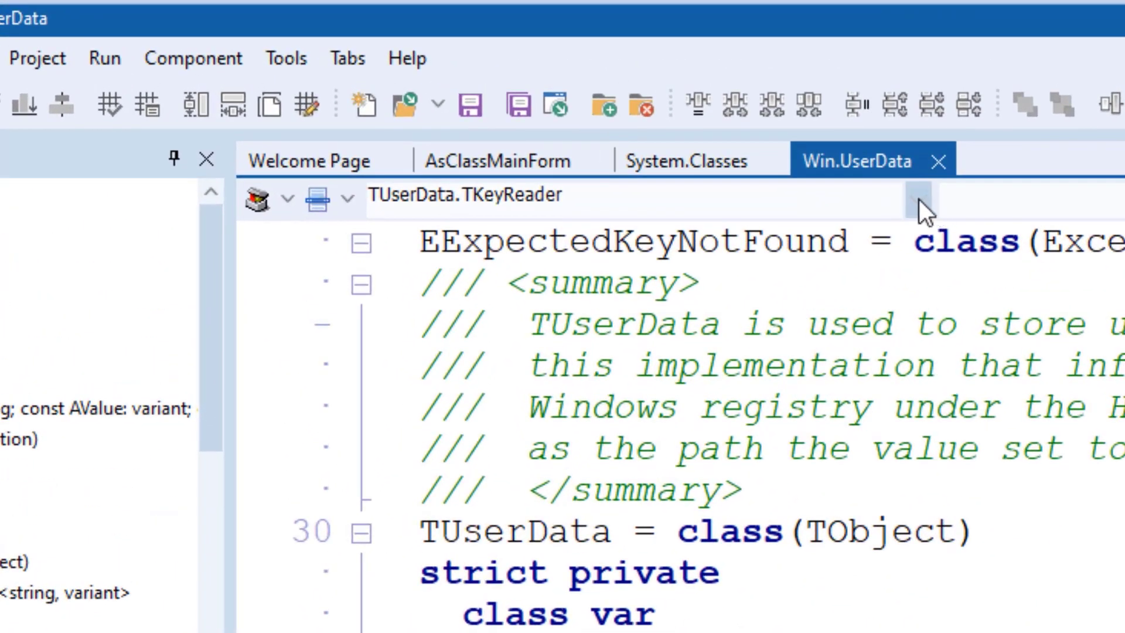
{"action": "left_click", "coordinate": [921, 200]}
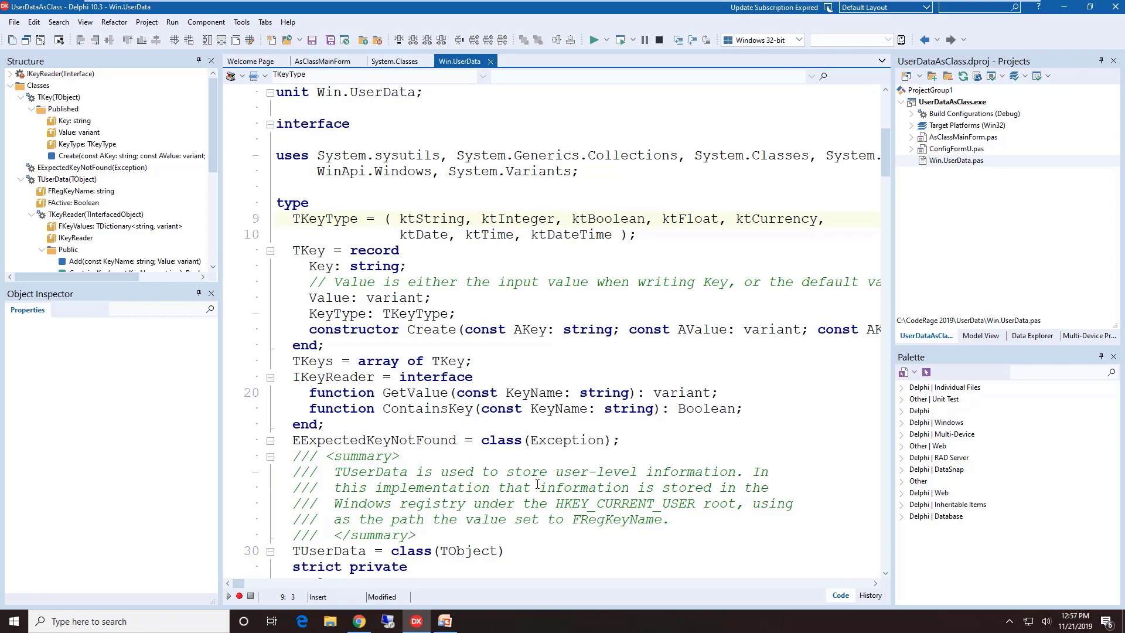
Jump via the methods dropdown to TKeyReader.GetValue, then to TUserData.SetRegKeyName
{"action": "scroll", "scroll_direction": "down", "scroll_amount": 3}
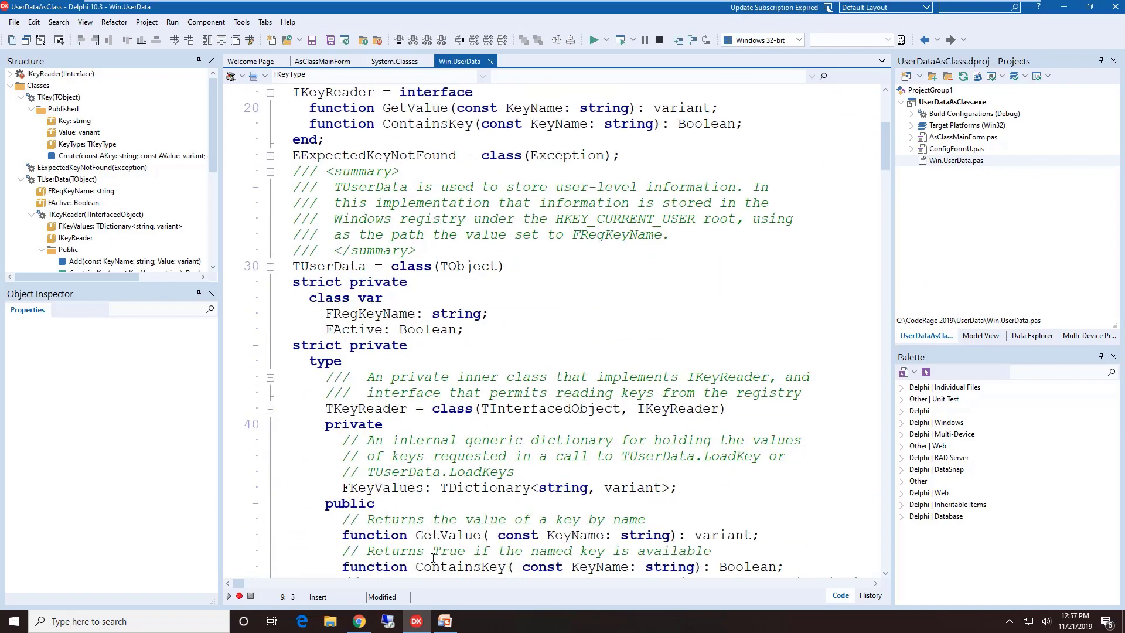
{"action": "scroll", "scroll_direction": "down", "scroll_amount": 3}
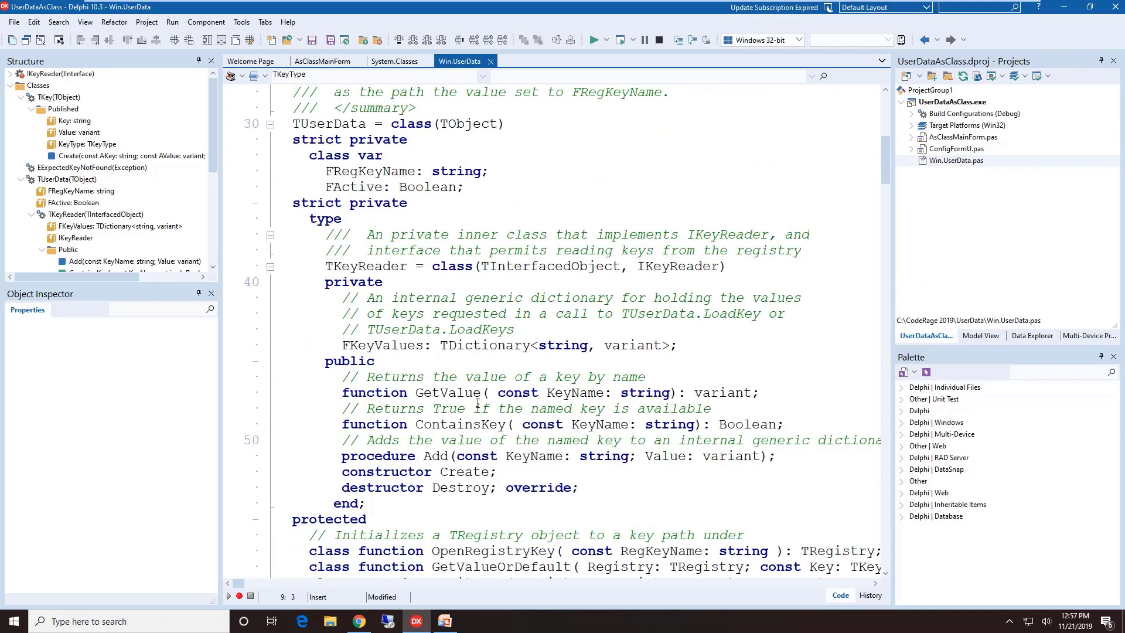
{"action": "left_click", "coordinate": [474, 408]}
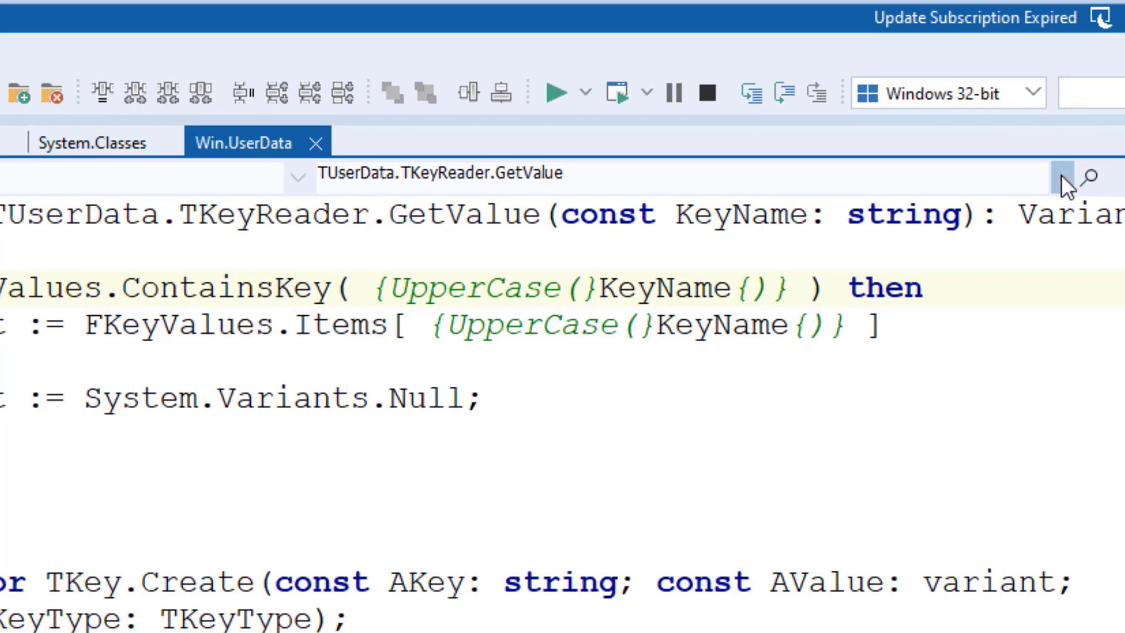
{"action": "left_click", "coordinate": [1061, 178]}
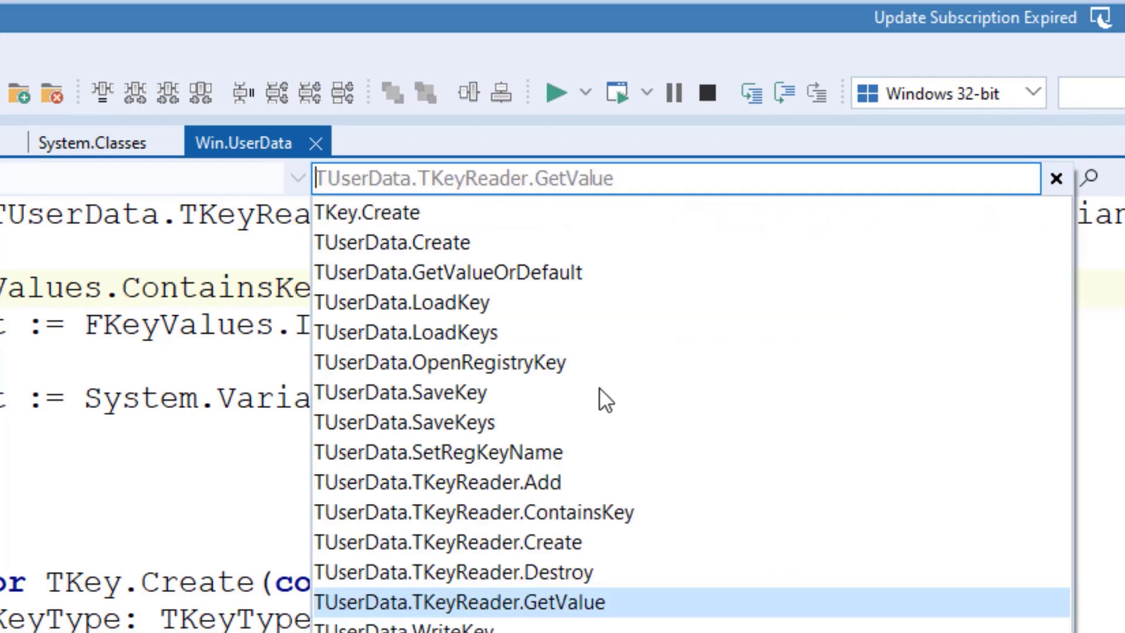
{"action": "mouse_move", "coordinate": [513, 426]}
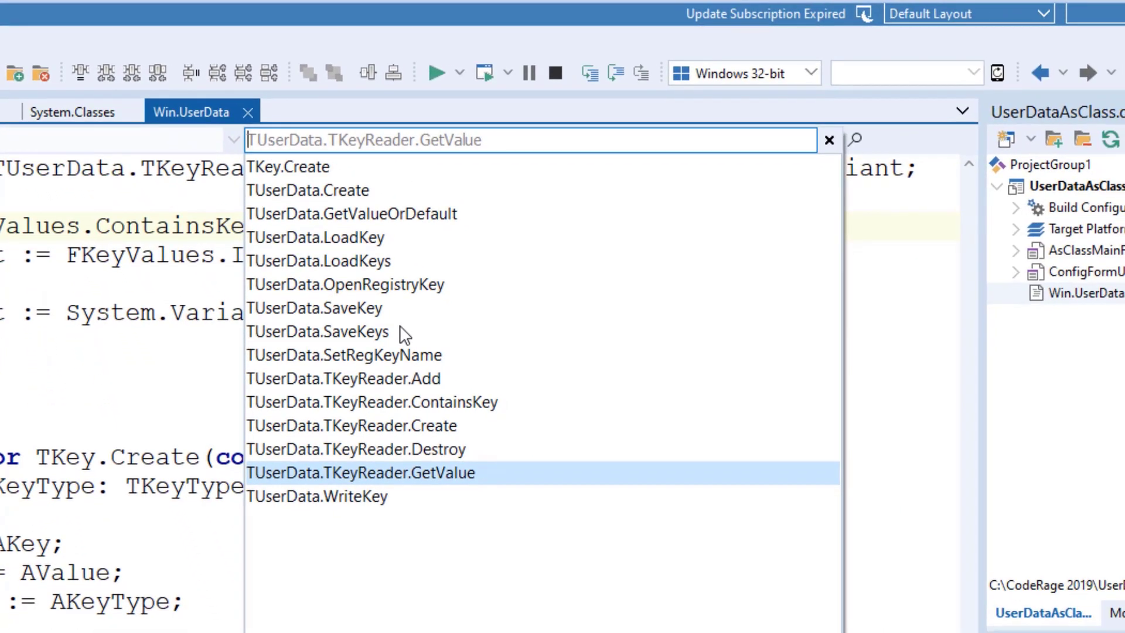
{"action": "mouse_move", "coordinate": [420, 379]}
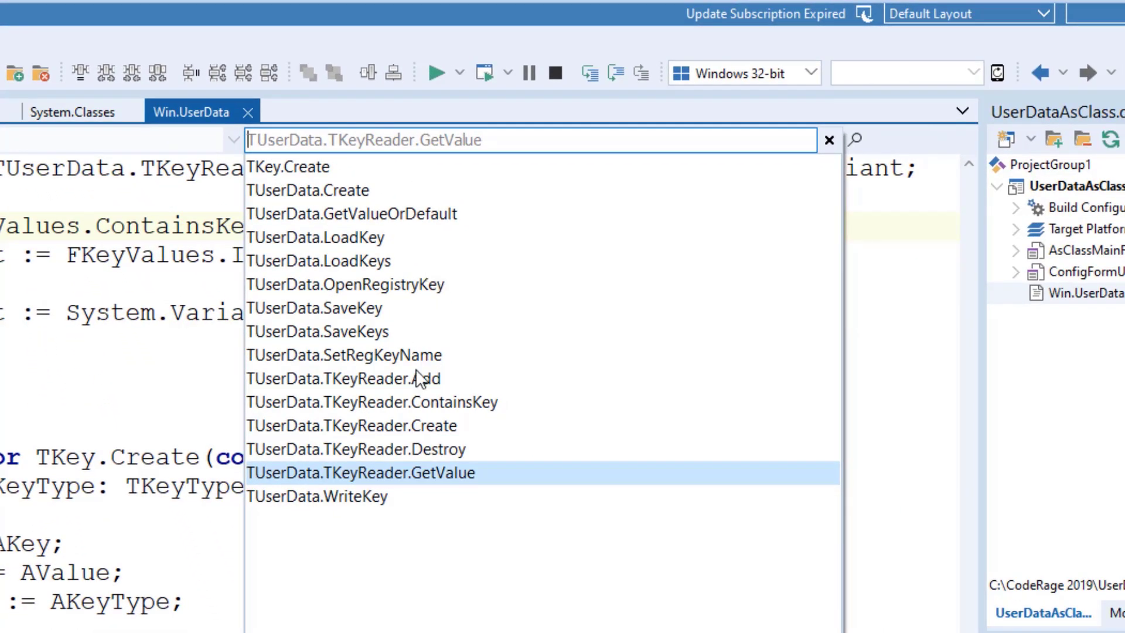
{"action": "left_click", "coordinate": [360, 472]}
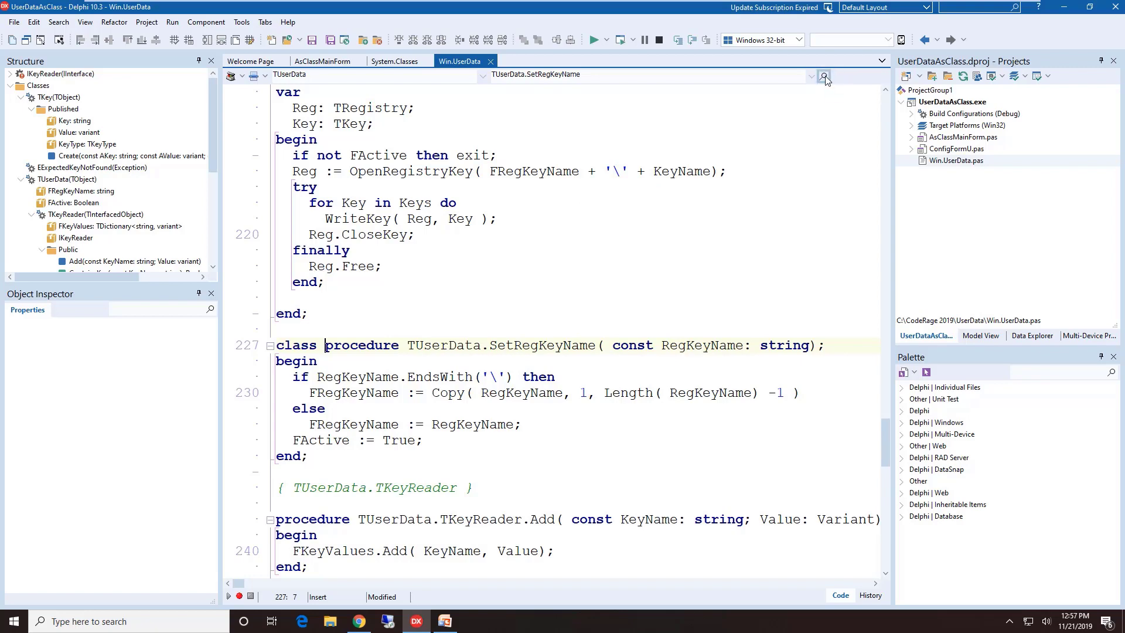
Search project symbols for 'bt' to find btnOk and btnConfigure in AsClassMainForm
{"action": "left_click", "coordinate": [824, 76]}
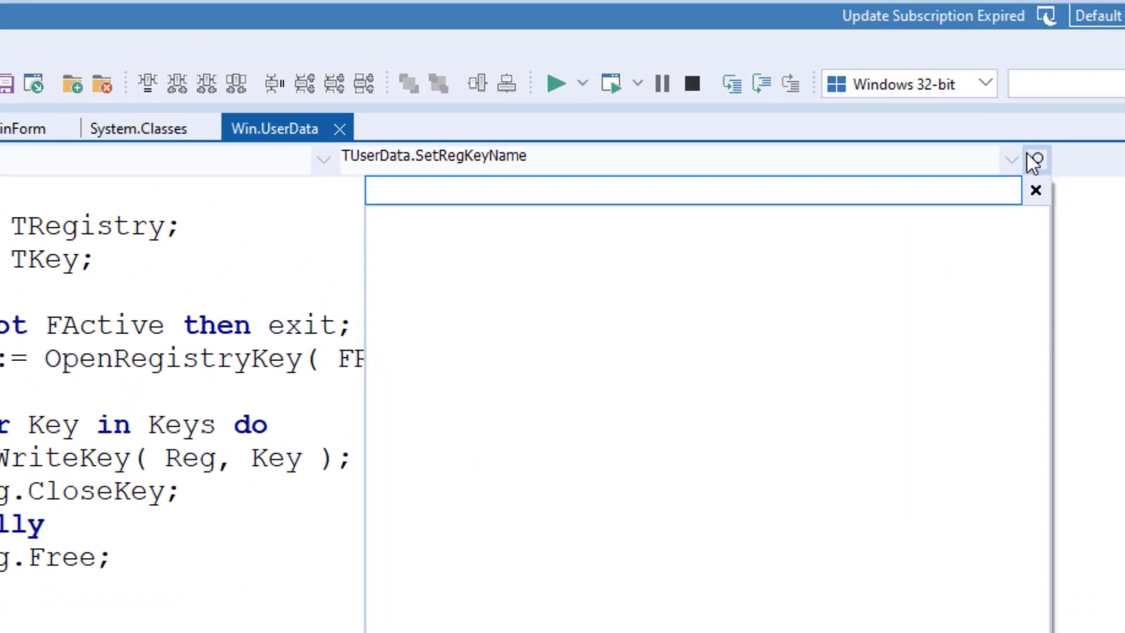
{"action": "type", "text": "bnt"}
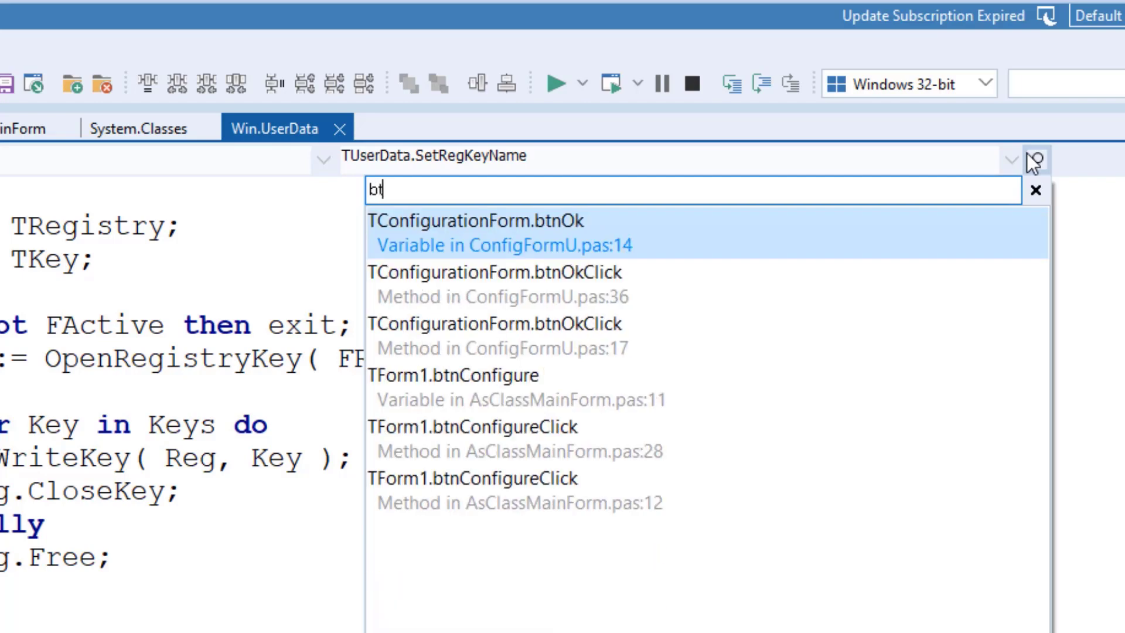
{"action": "type", "text": "n"}
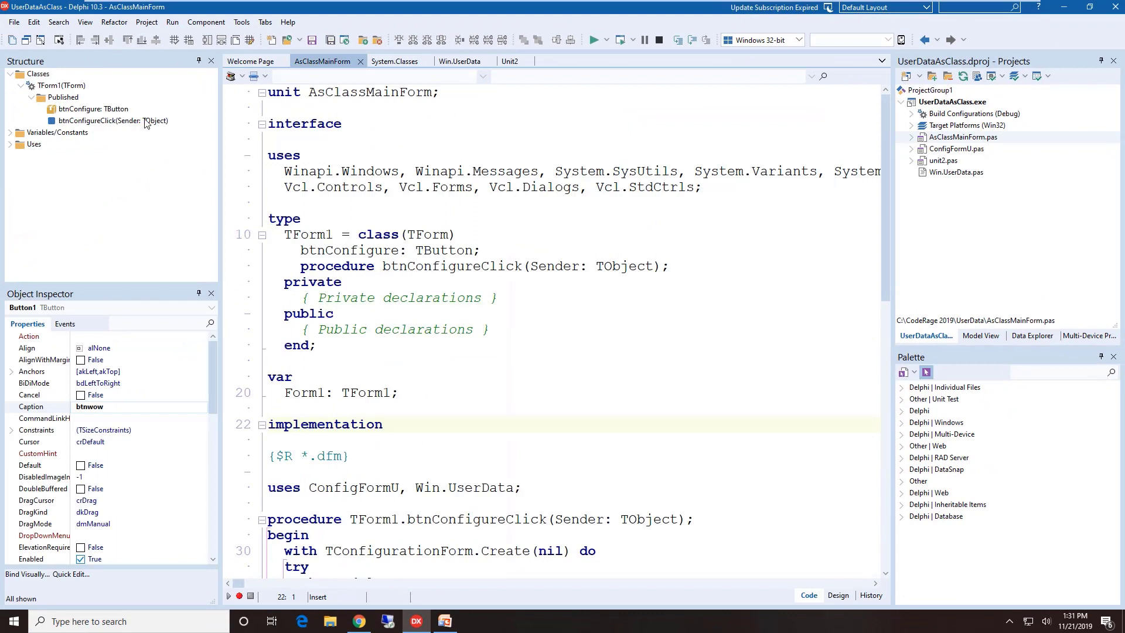
{"action": "mouse_move", "coordinate": [211, 115]}
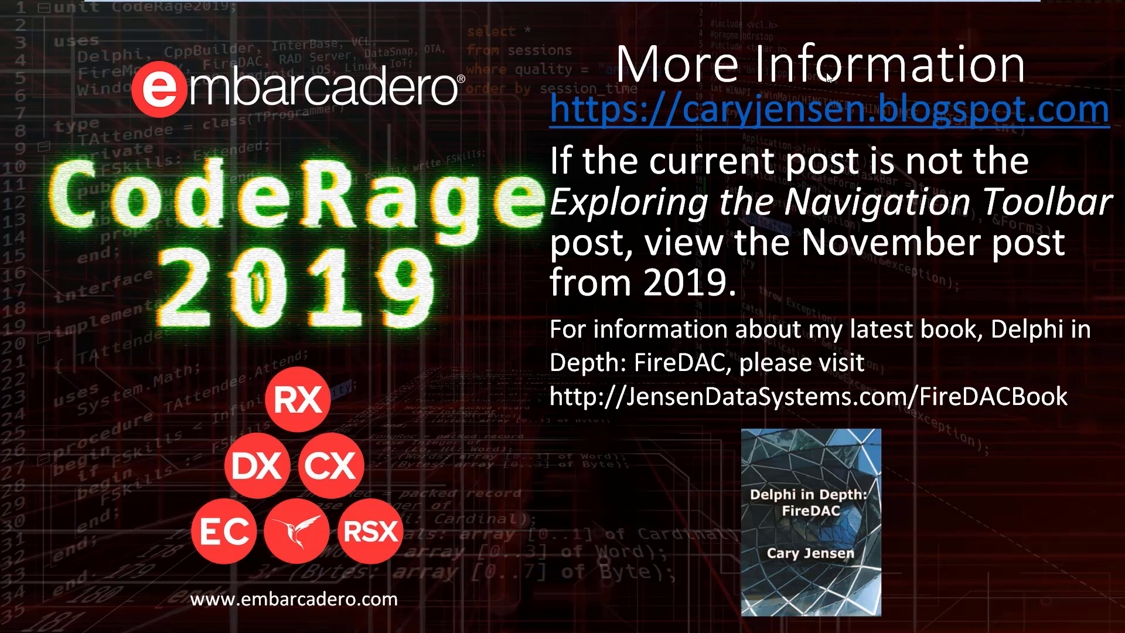
{"action": "mouse_move", "coordinate": [806, 123]}
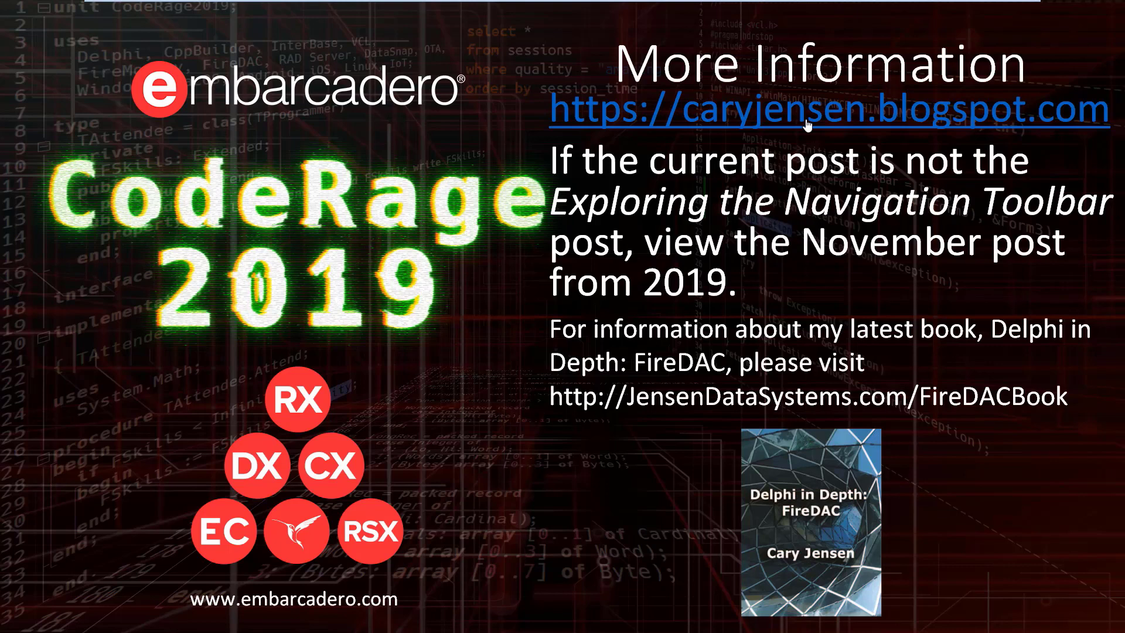